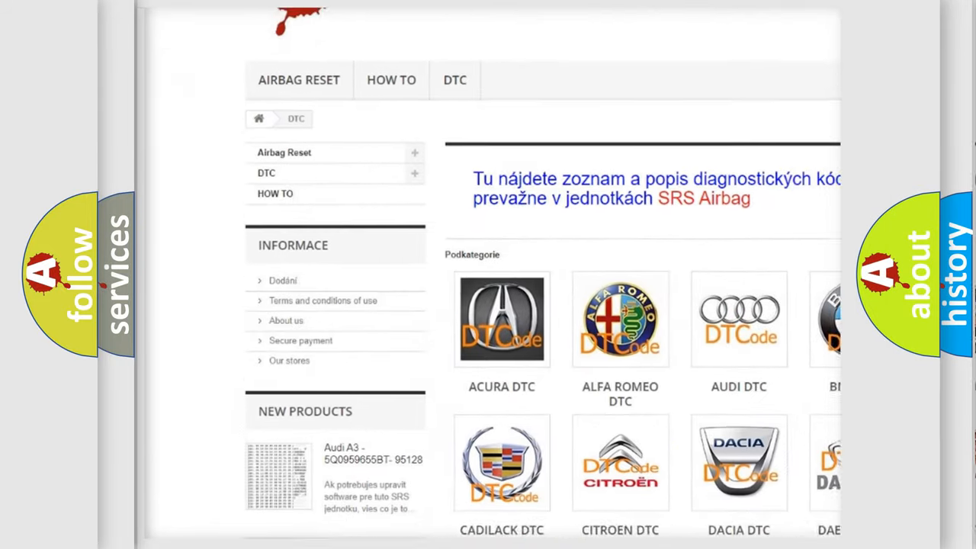
# Scroll past the car brand logos on the airbagreset.sk DTC page to the B-code listing
pyautogui.scroll(-3)
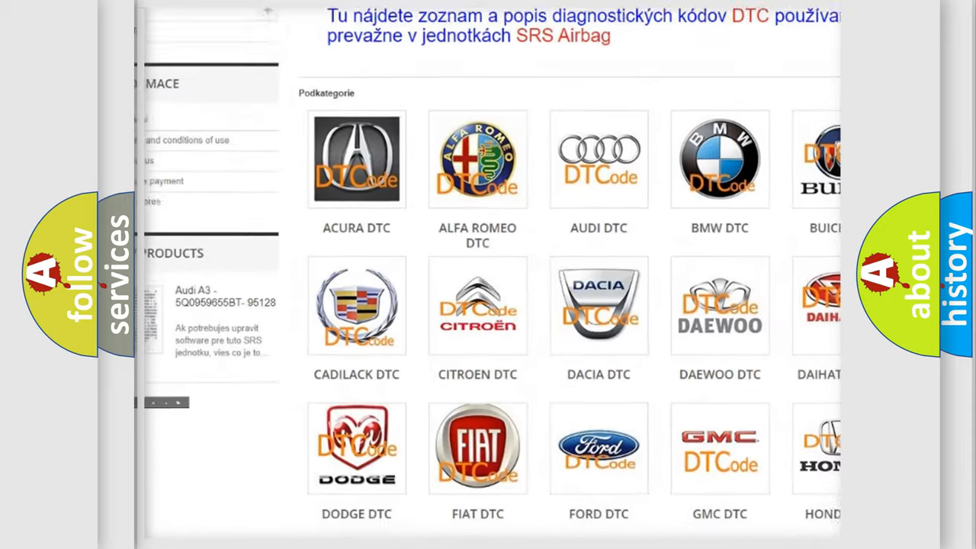
pyautogui.scroll(-3)
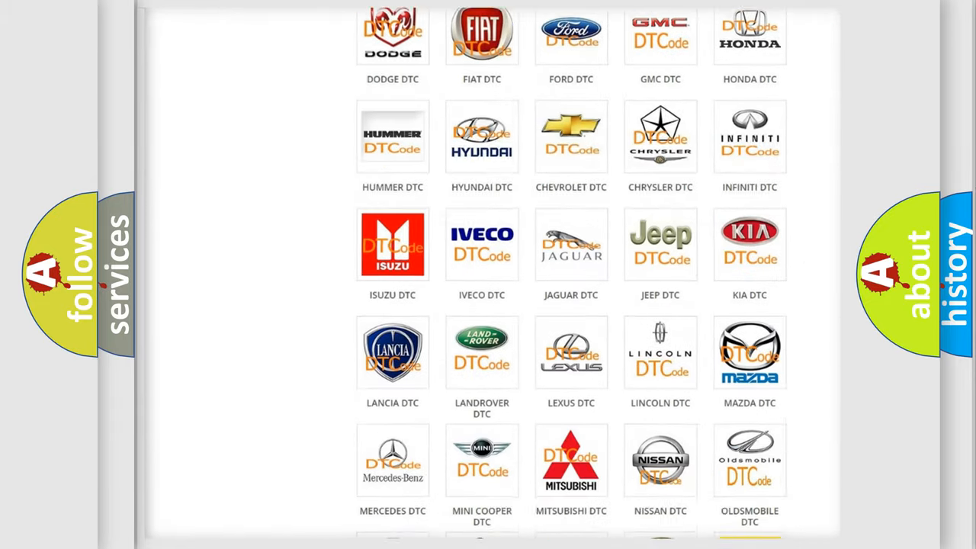
pyautogui.scroll(-3)
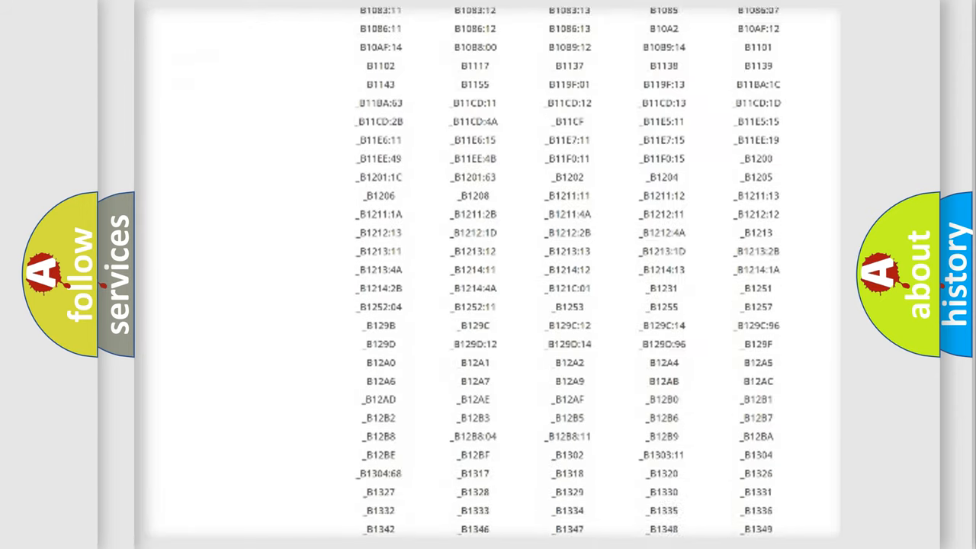
pyautogui.scroll(-3)
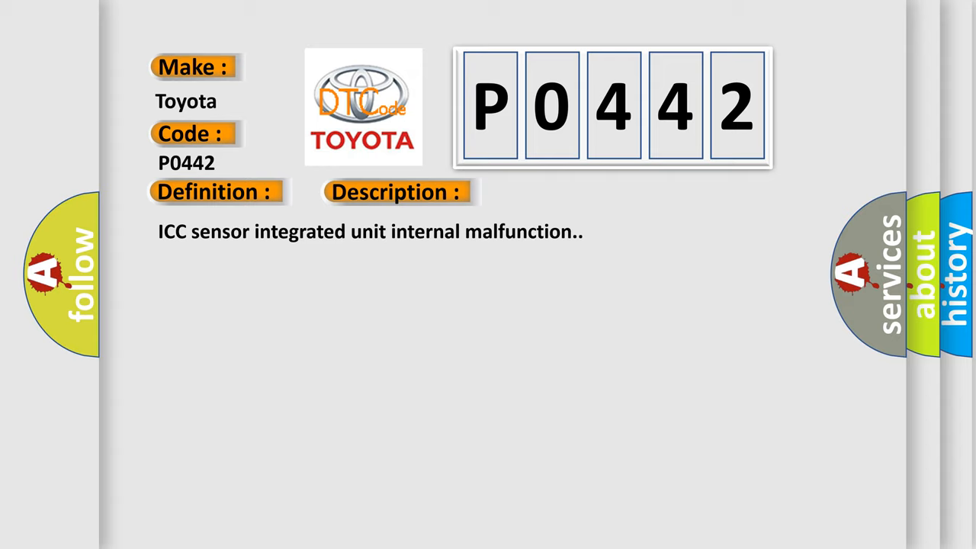
# Reveal P0442's cause: a harness or connector fault on the ICC sensor–ABS CAN line
pyautogui.click(561, 192)
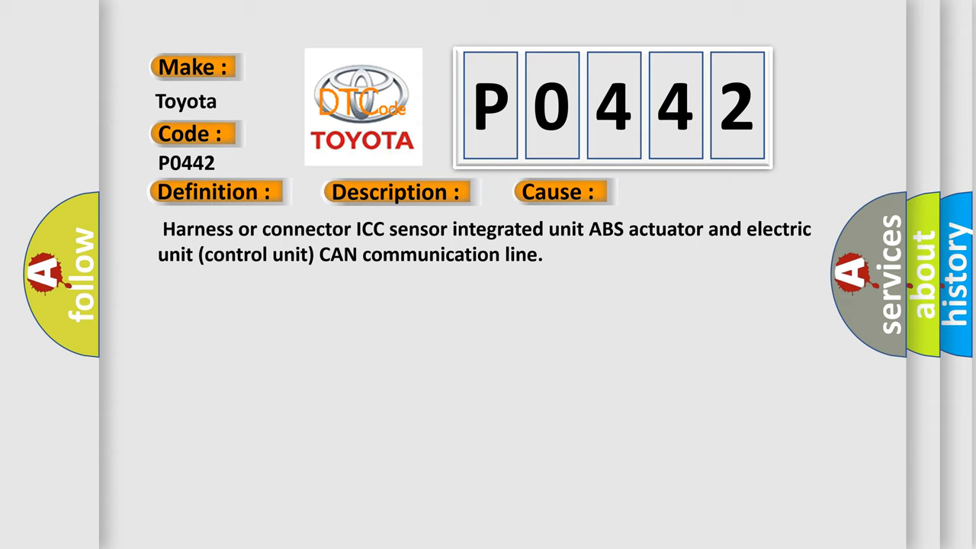